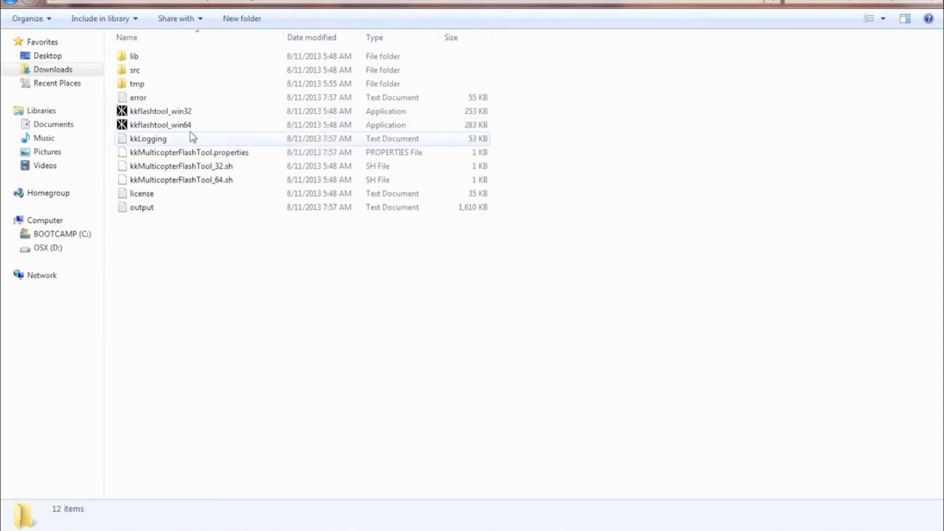
mouse_move(174, 125)
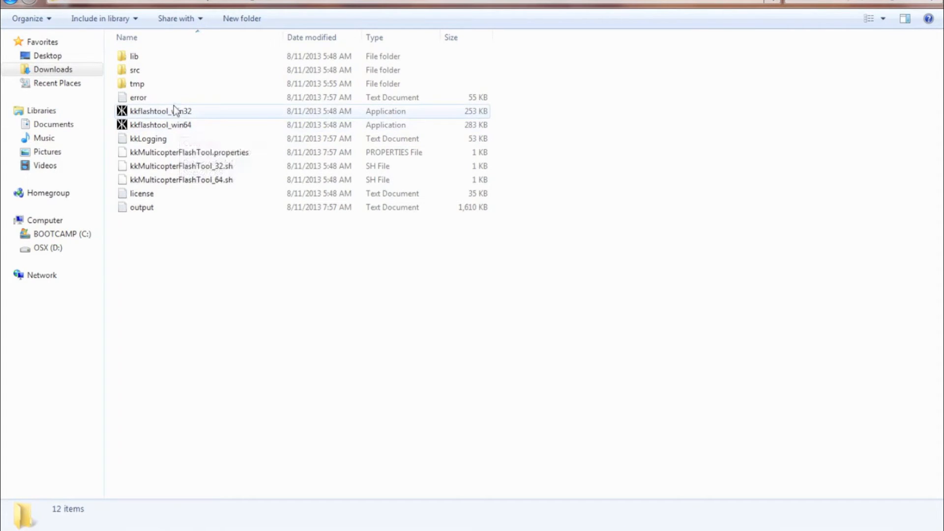
Launch kkflashtool_win32 from the extracted flash tool folder in Downloads.
double_click(160, 110)
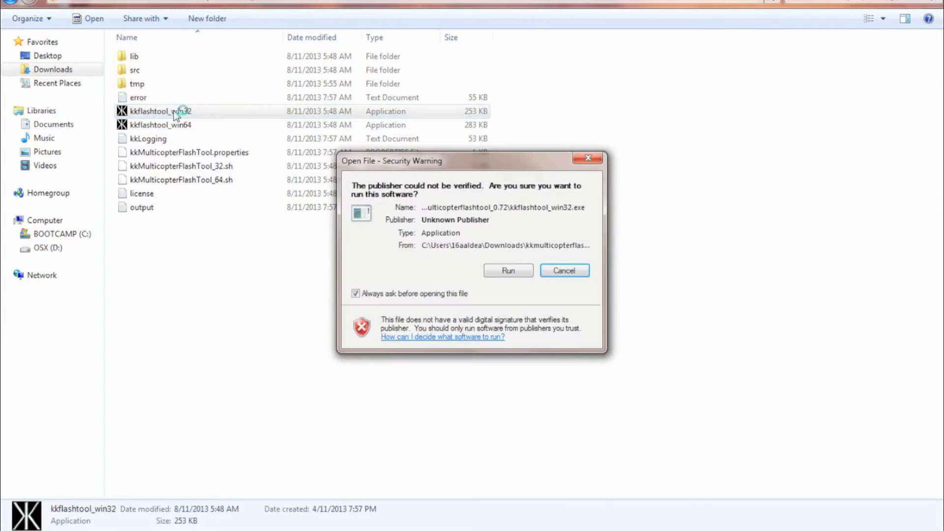
Accept the security warning to run kkMulticopter Flash Tool 0.72 and maximize it.
left_click(507, 271)
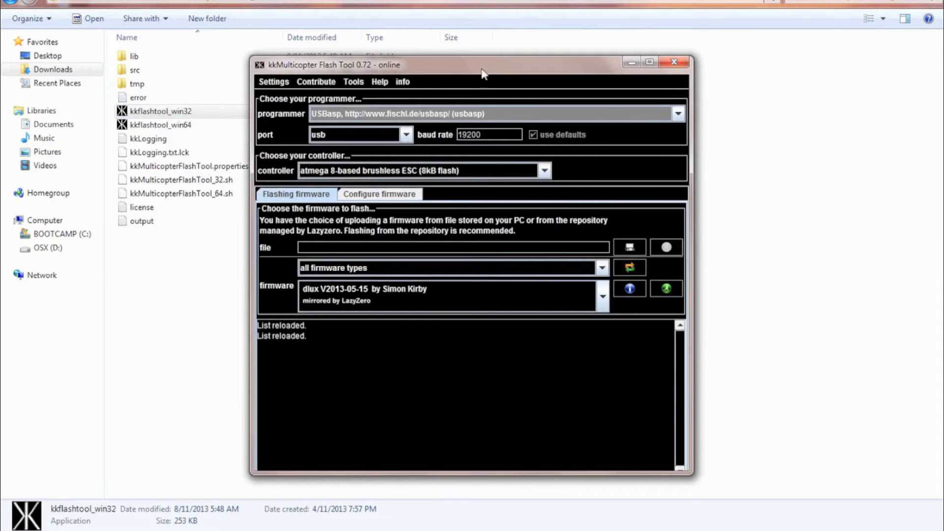
left_click(650, 61)
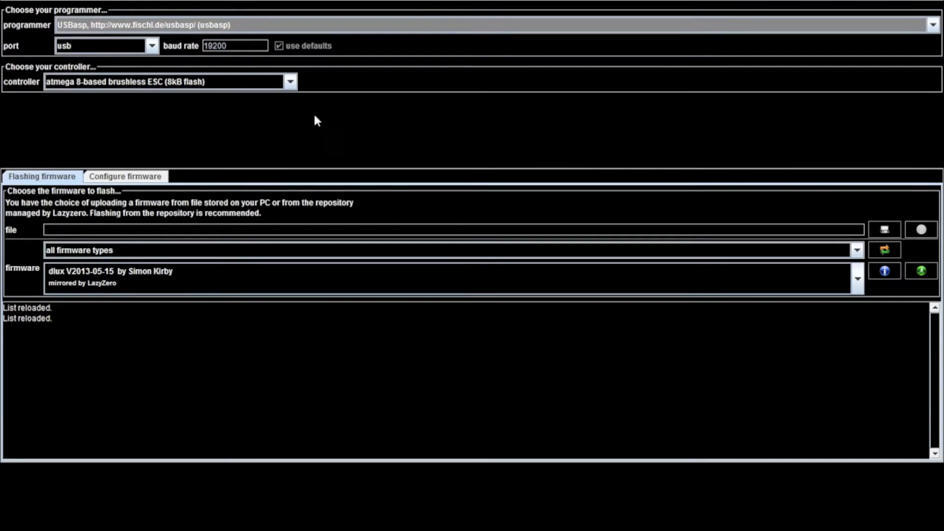
mouse_move(91, 25)
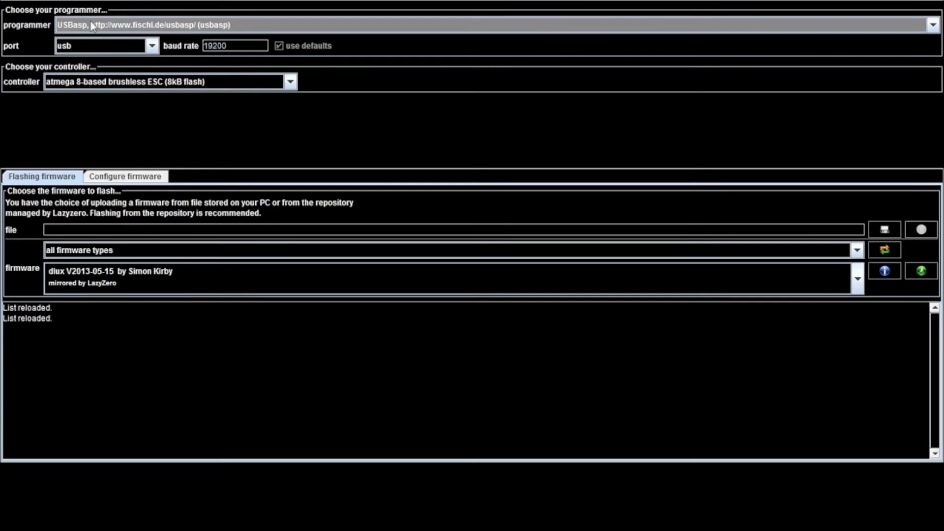
Keep USBasp as programmer and select HobbyKing KK2.0 (32kB flash) as the controller.
left_click(934, 24)
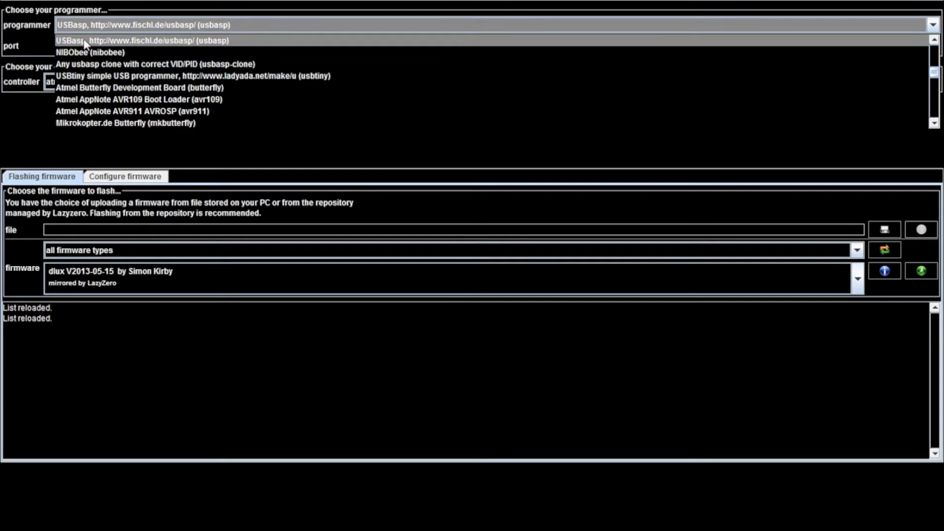
left_click(141, 25)
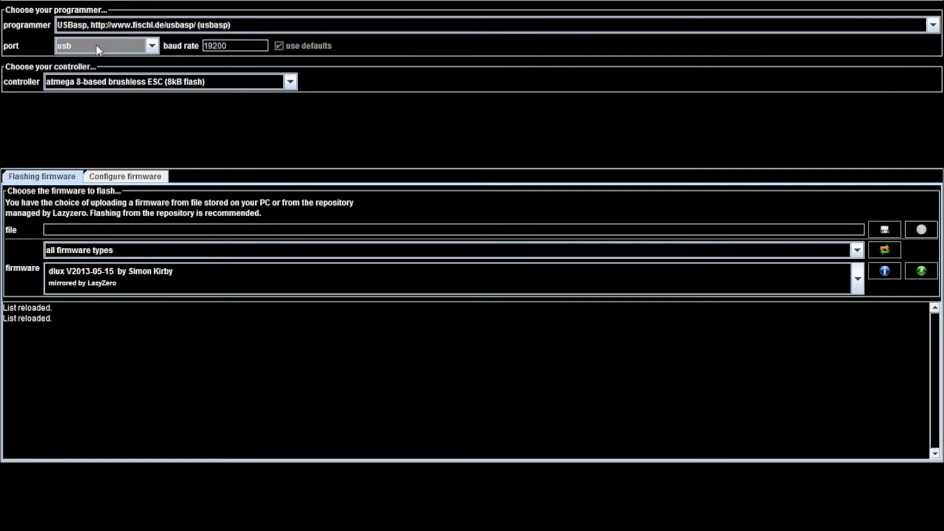
mouse_move(106, 83)
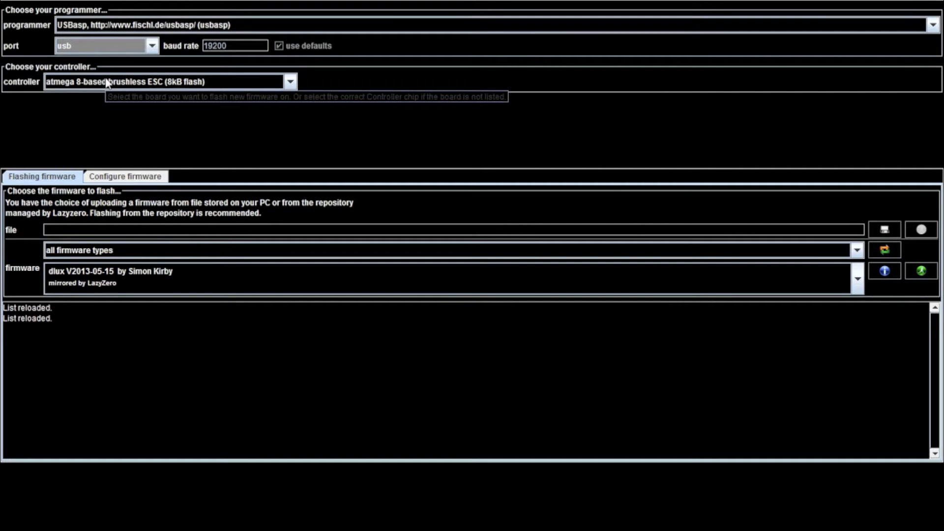
left_click(290, 81)
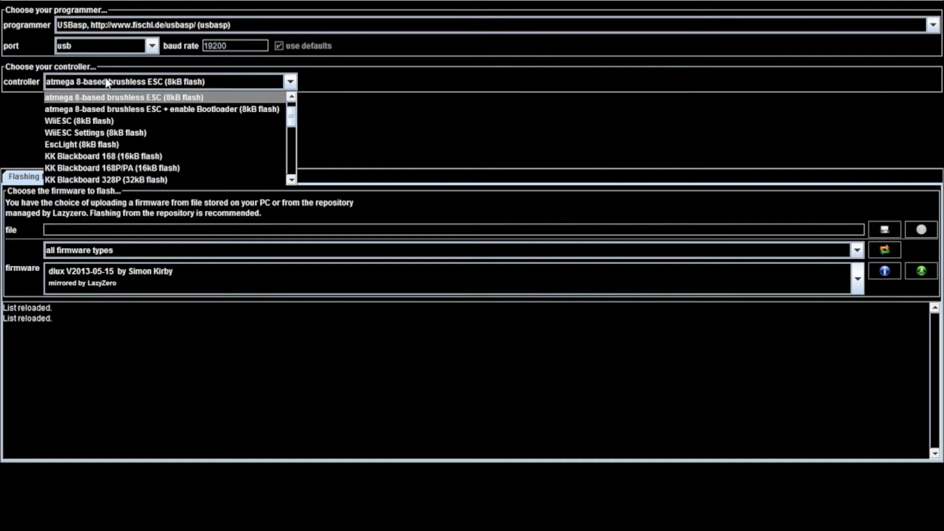
mouse_move(127, 132)
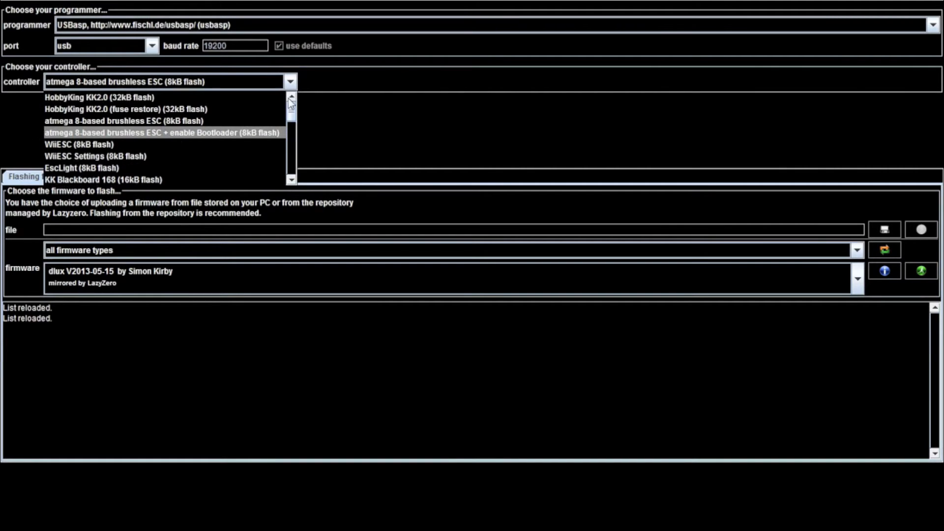
left_click(100, 97)
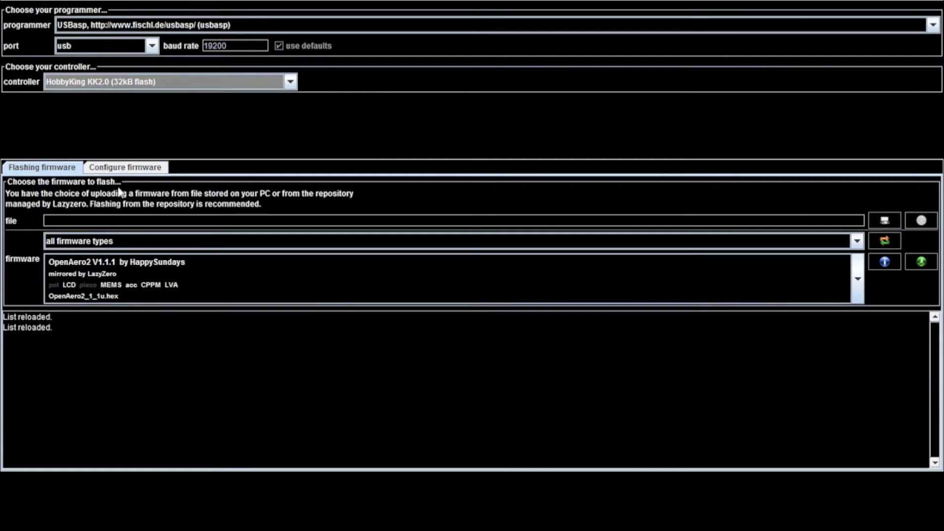
mouse_move(116, 241)
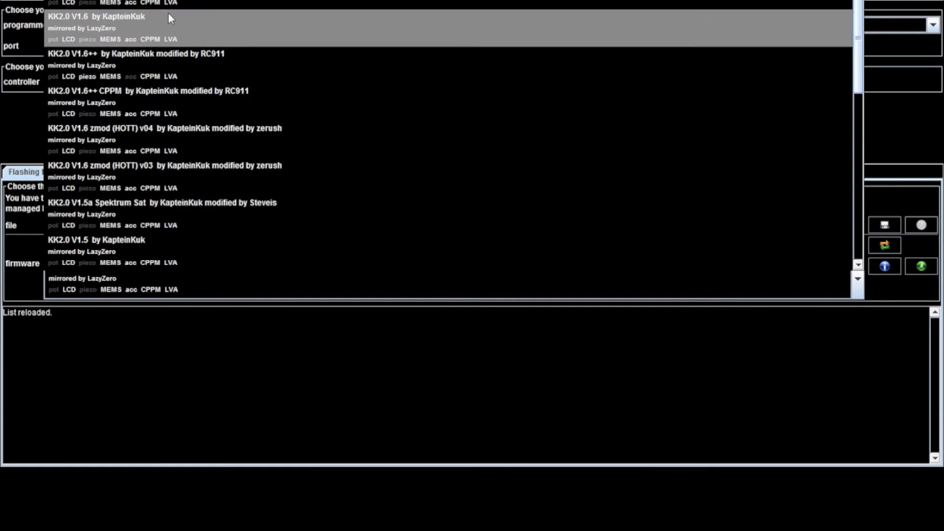
mouse_move(86, 28)
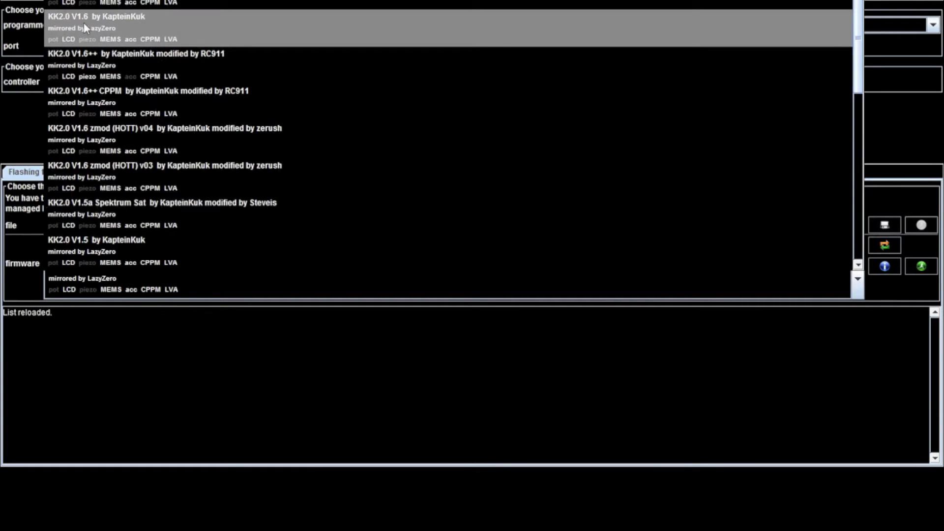
mouse_move(115, 25)
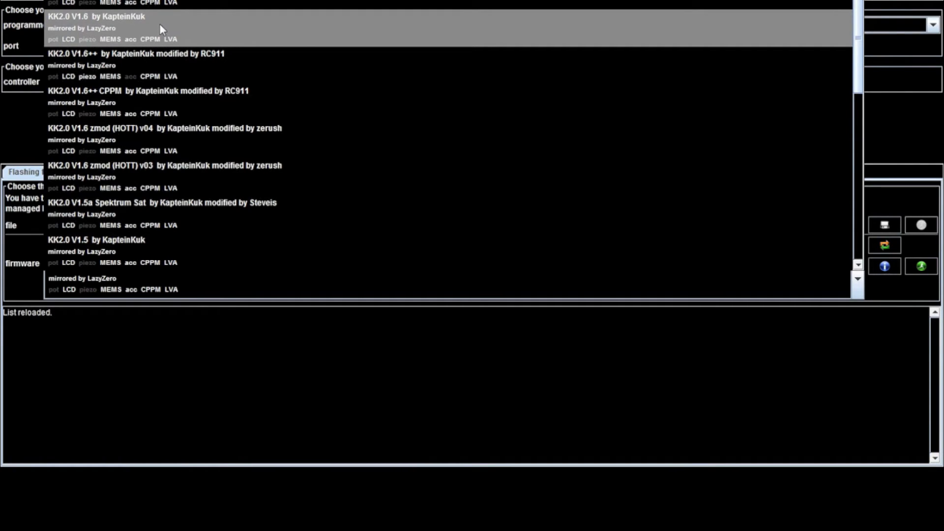
Select KK2.0 V1.6 by KapteinKuk as the firmware.
left_click(96, 28)
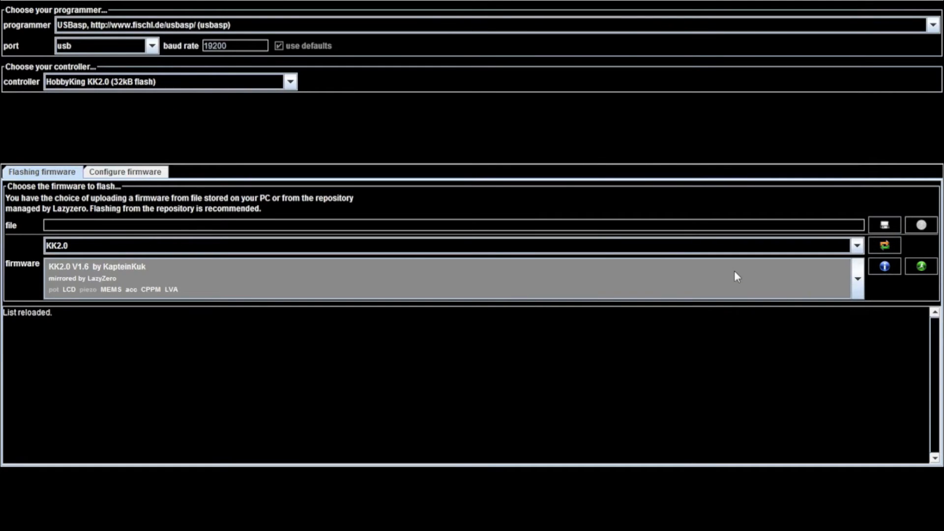
mouse_move(782, 343)
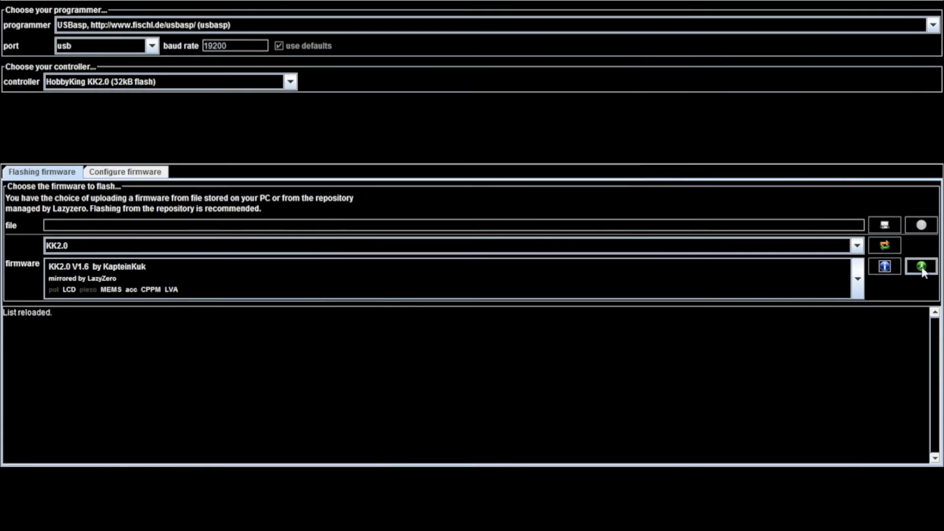
mouse_move(921, 267)
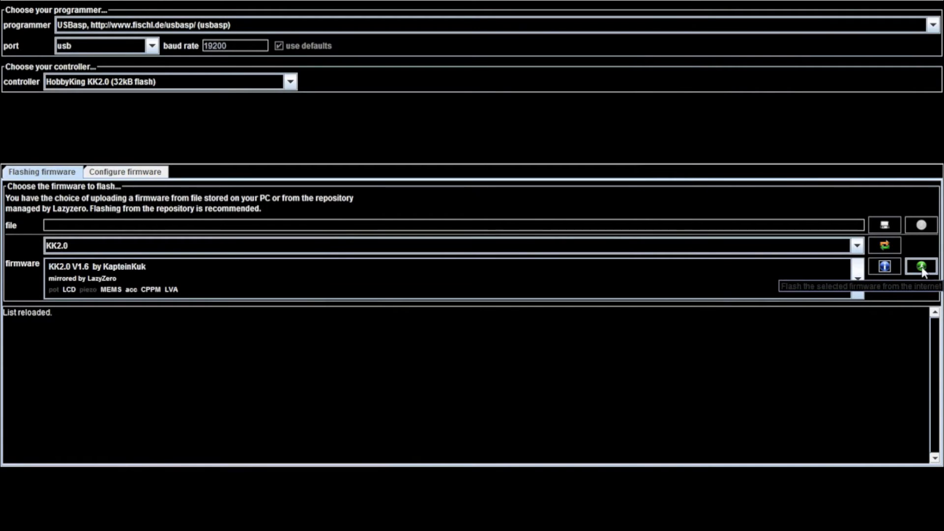
Attempt flashing KK2.0 V1.6 twice, both failing with USBasp device not found.
left_click(921, 266)
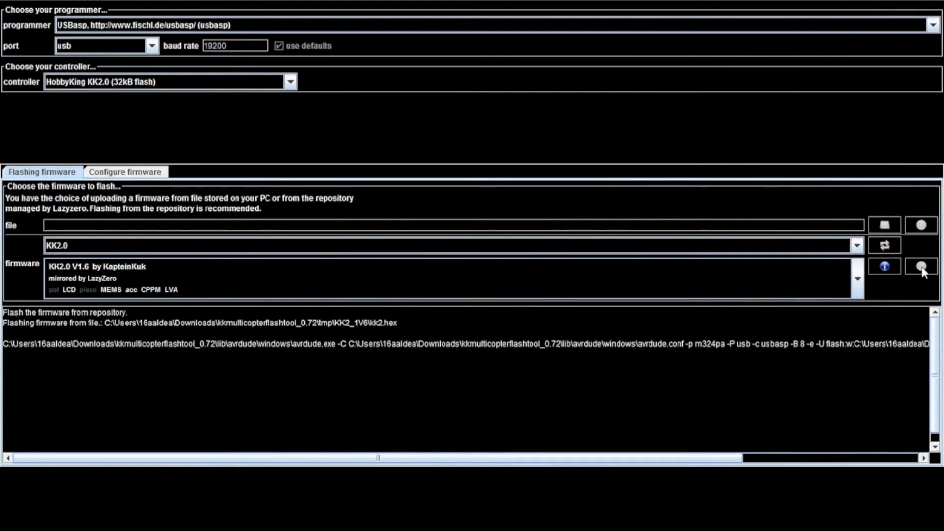
left_click(921, 266)
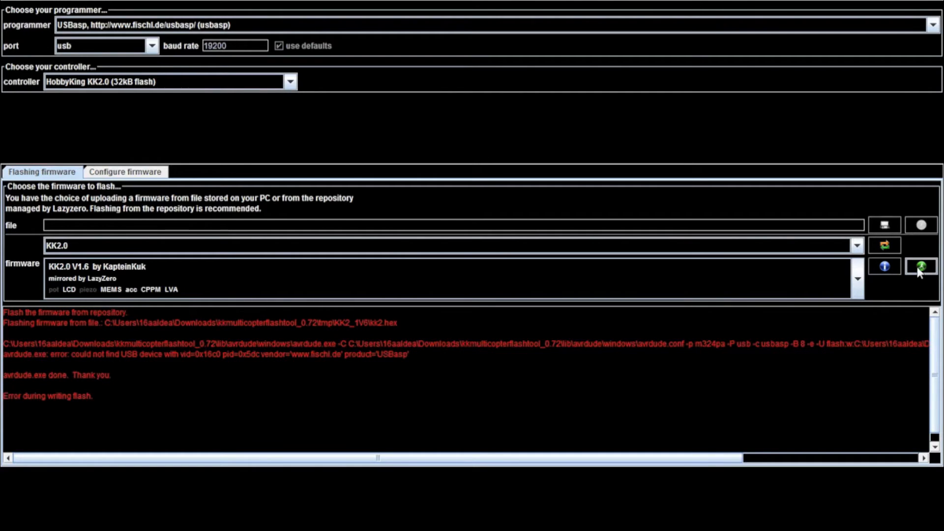
left_click(920, 266)
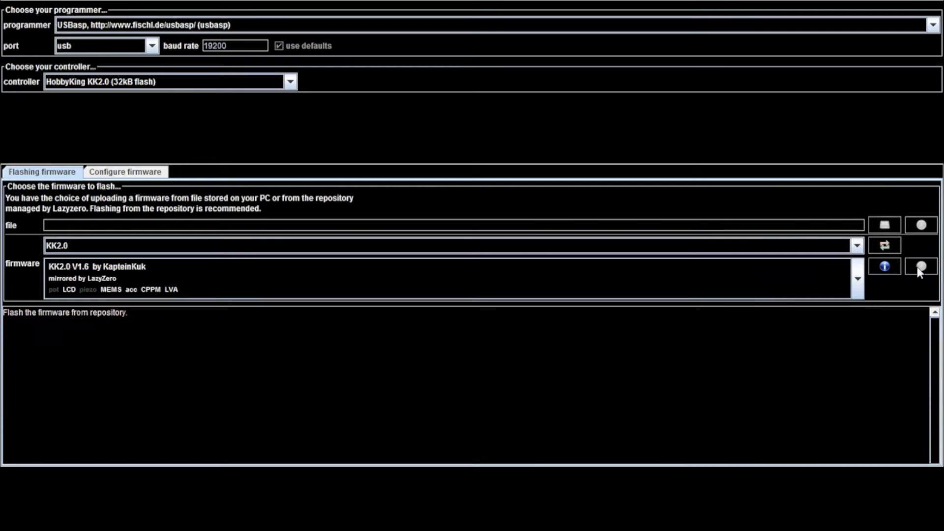
left_click(921, 266)
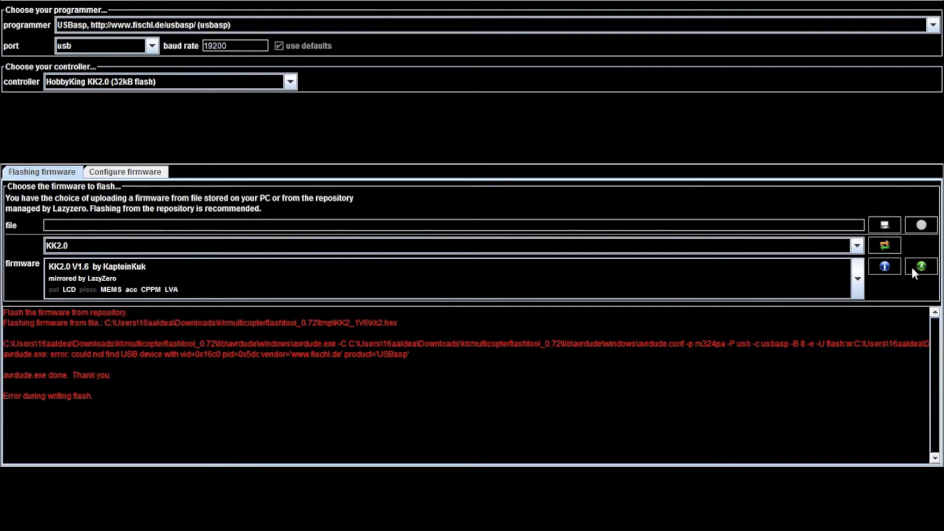
mouse_move(614, 202)
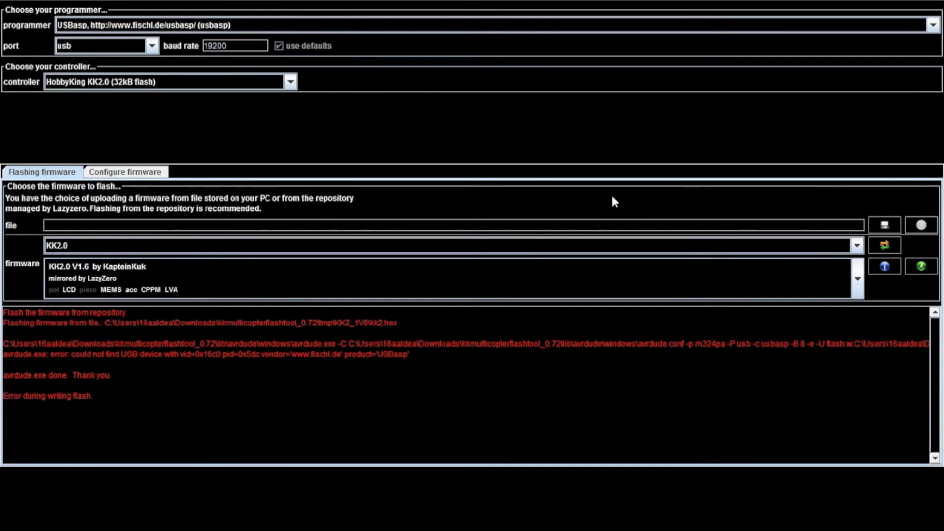
mouse_move(501, 241)
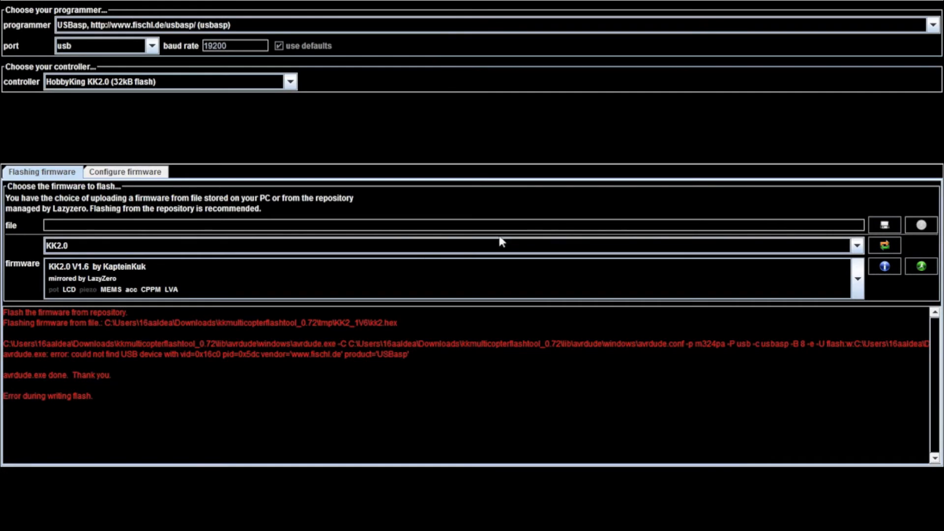
mouse_move(487, 300)
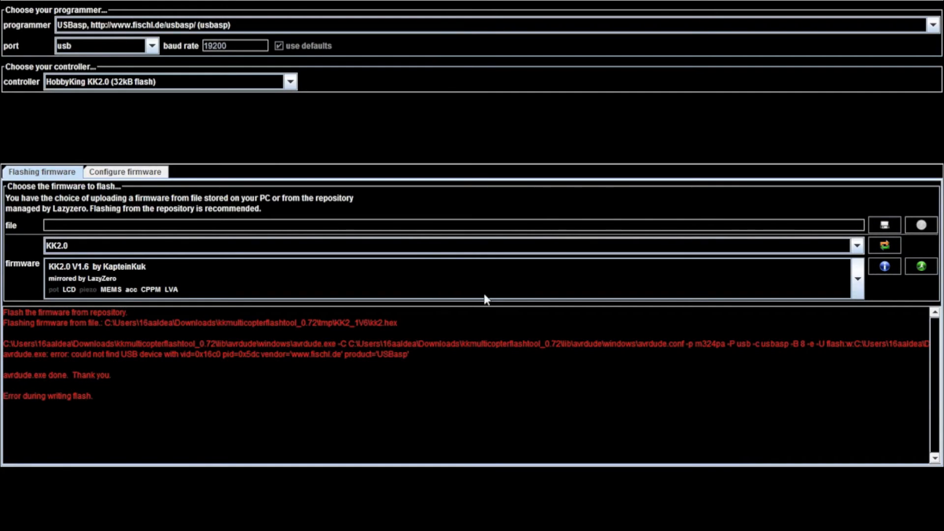
mouse_move(130, 53)
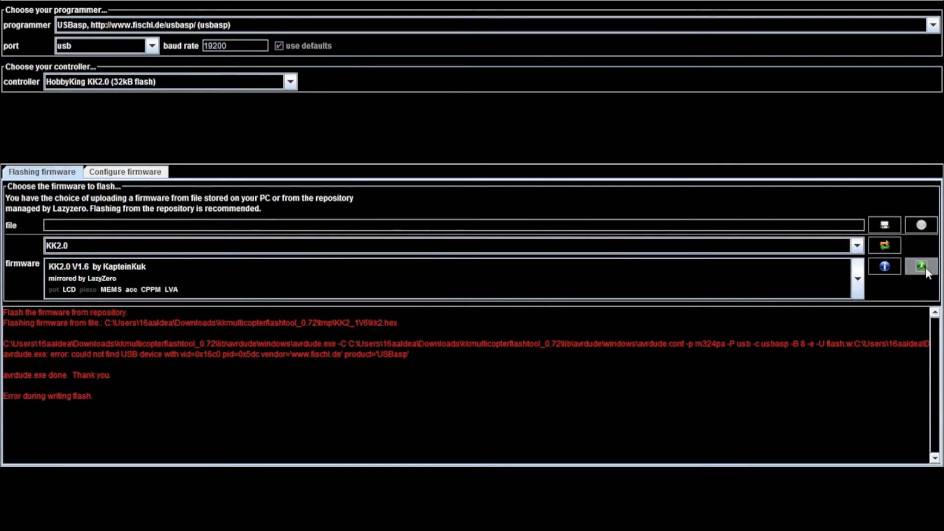
Flash KK2.0 V1.6 again, writing all 32172 bytes and starting verification.
left_click(923, 266)
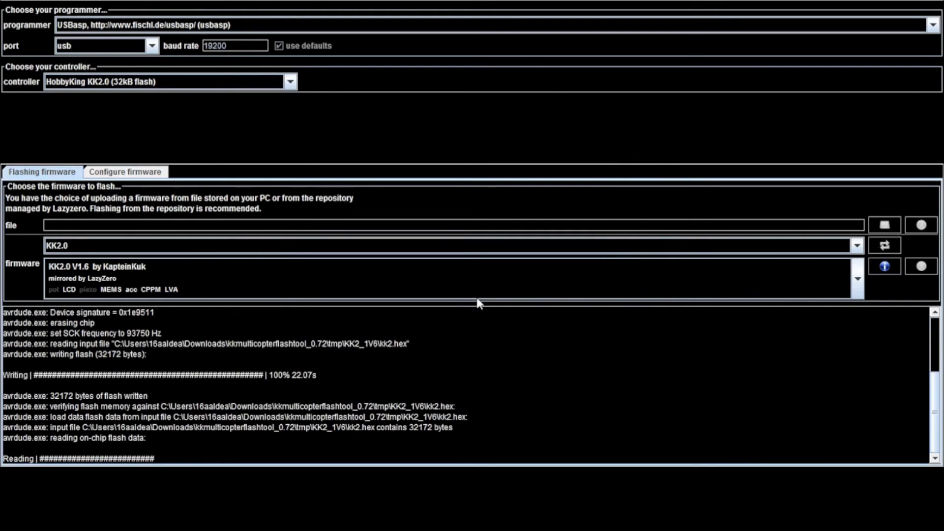
mouse_move(640, 446)
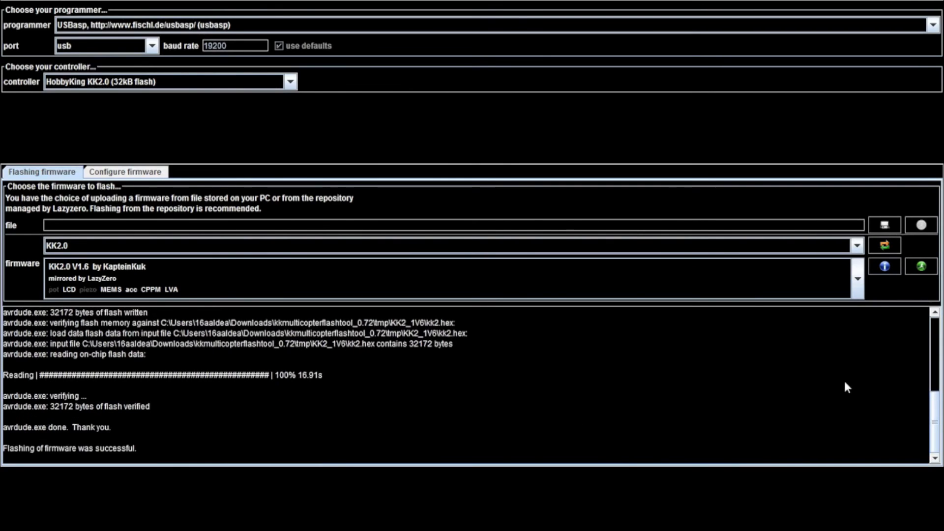
mouse_move(919, 418)
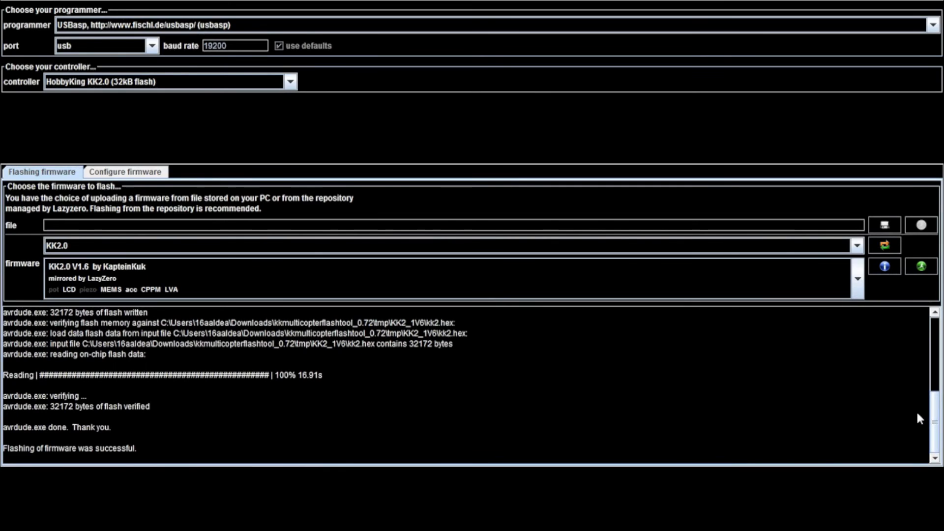